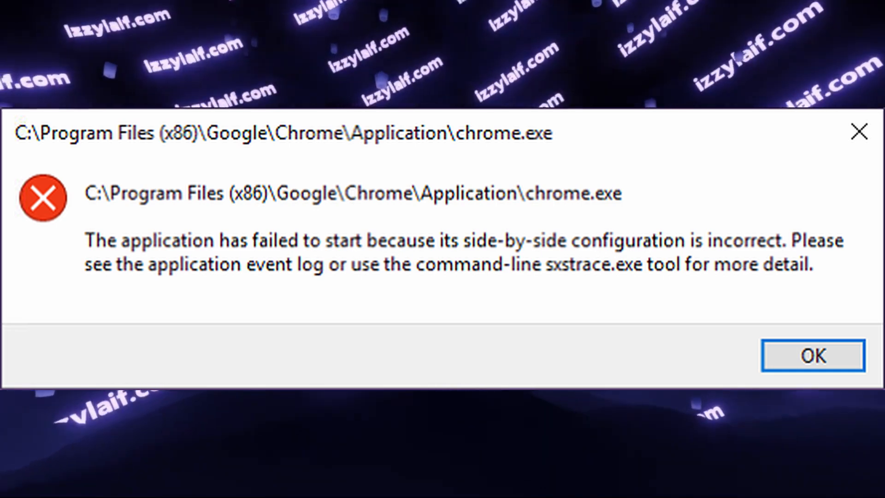
# Dismiss the chrome.exe side-by-side configuration error dialog
pyautogui.click(812, 355)
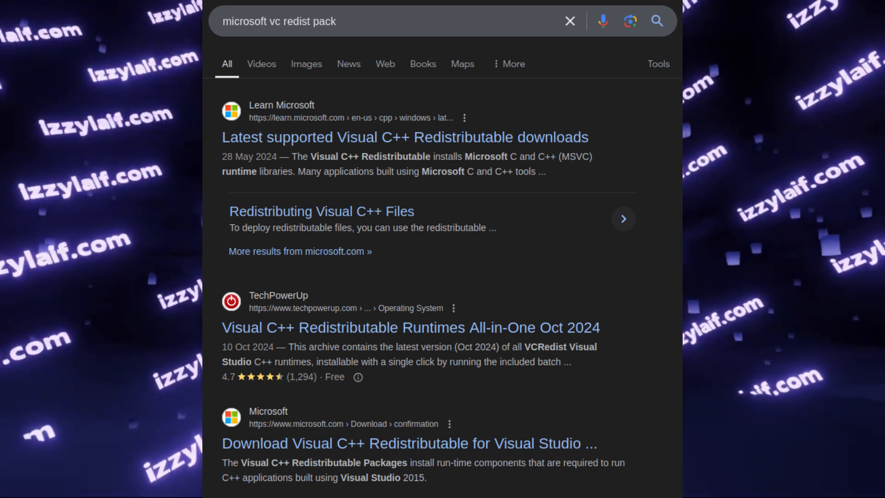
# Open the TechPowerUp Visual C++ Redistributable Runtimes All-in-One download result
pyautogui.click(411, 327)
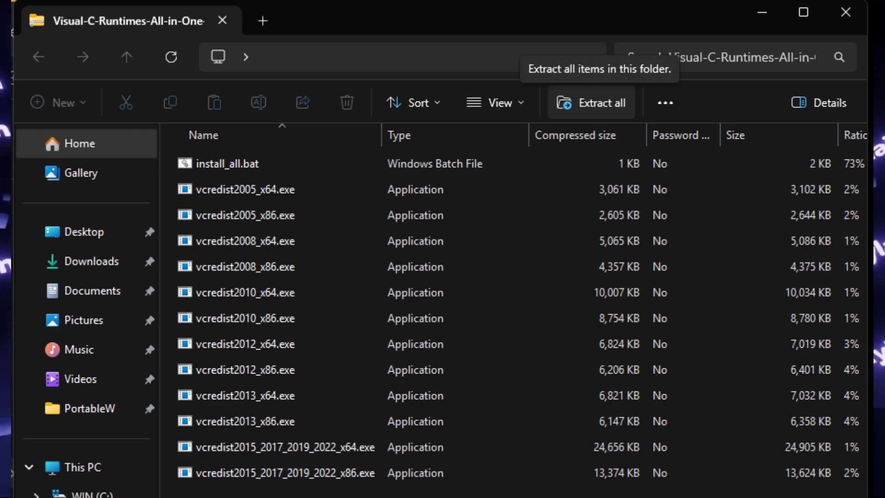
# Extract the whole archive to the suggested Visual-C-Runtimes-All-in-One-Oct-2024 folder
pyautogui.click(590, 102)
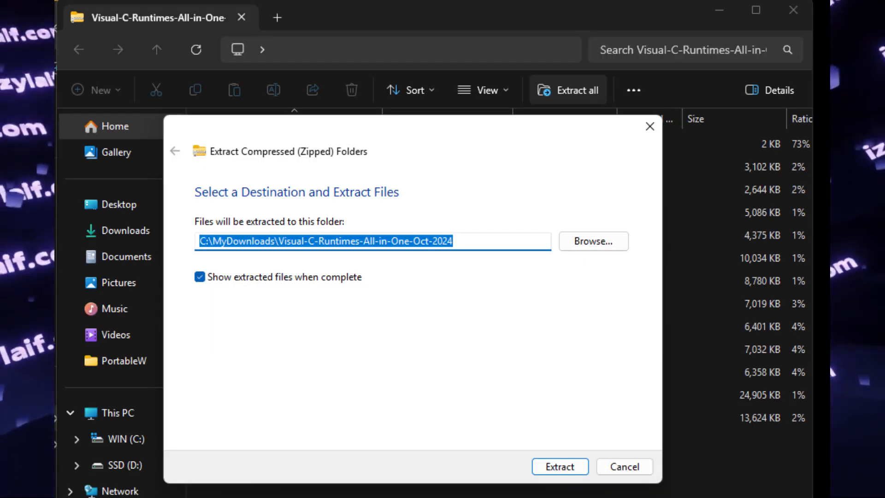
pyautogui.click(558, 465)
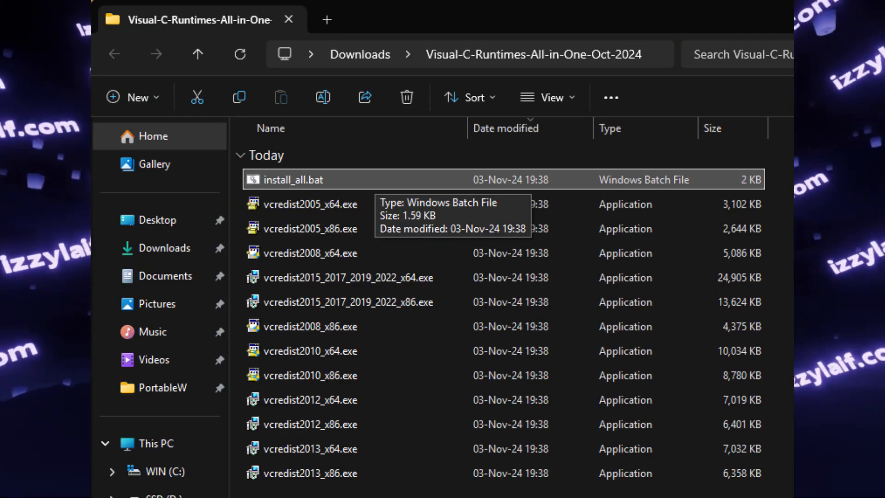
# Run install_all.bat and answer the Programs and Features uninstall prompt
pyautogui.doubleClick(289, 180)
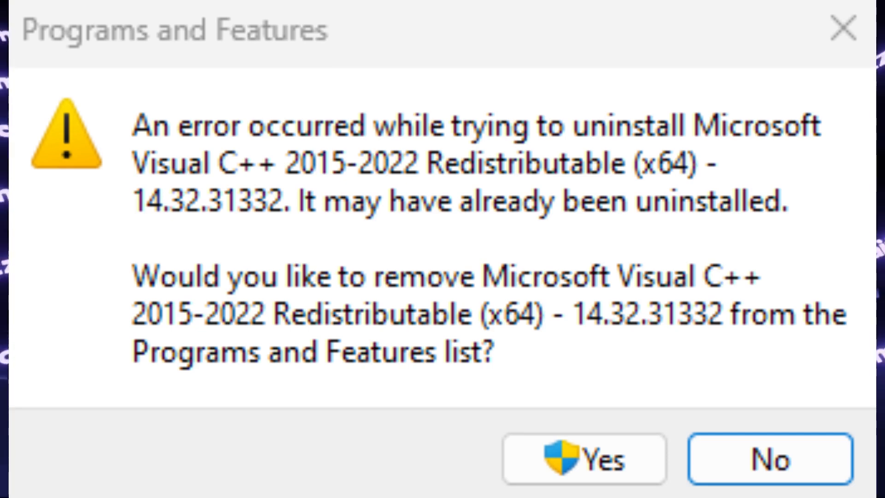
pyautogui.click(769, 458)
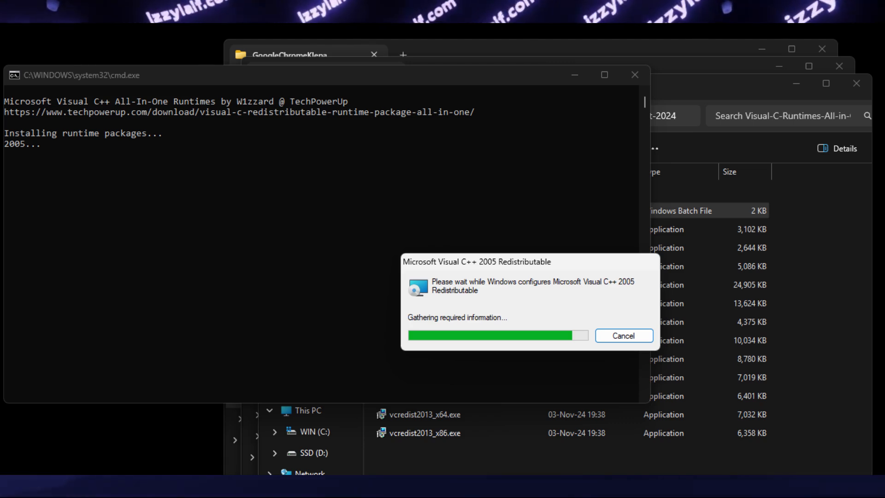